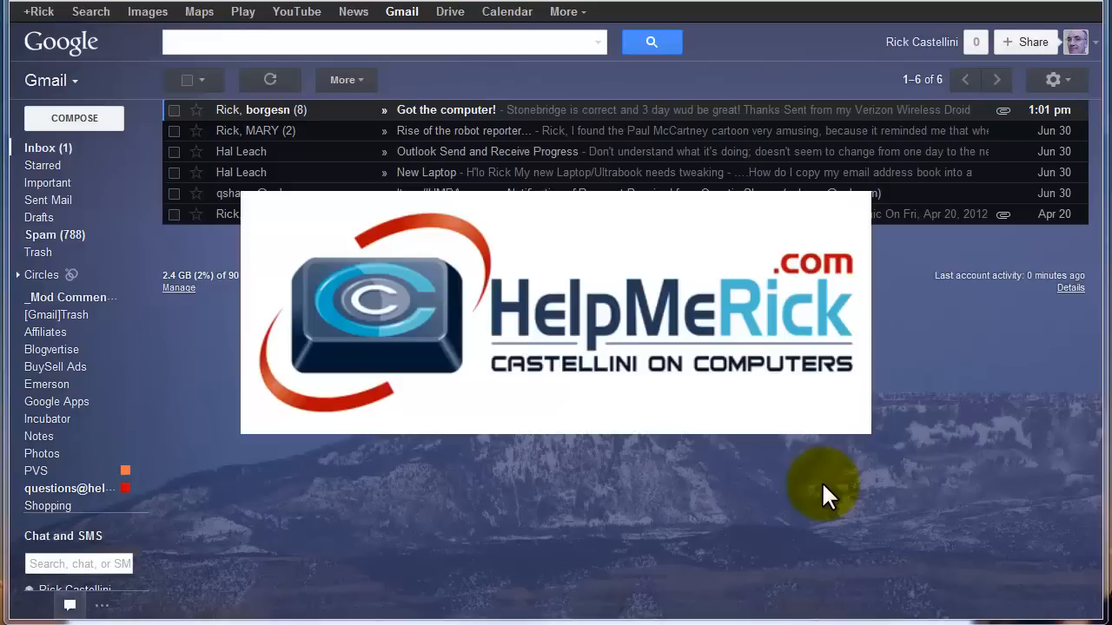
mouse_move(518, 142)
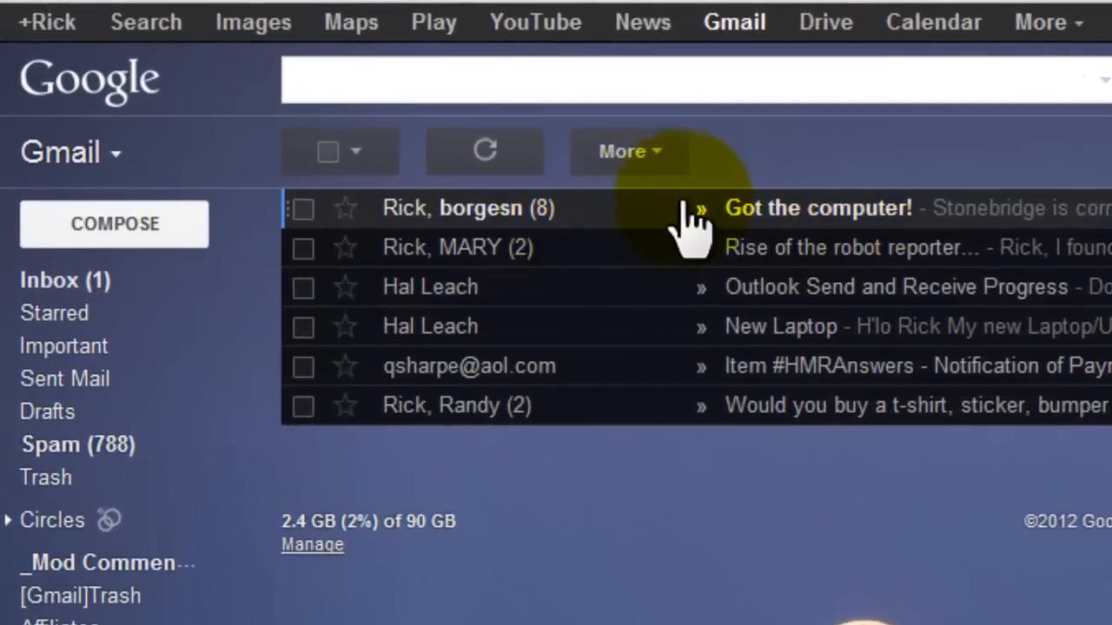
mouse_move(721, 257)
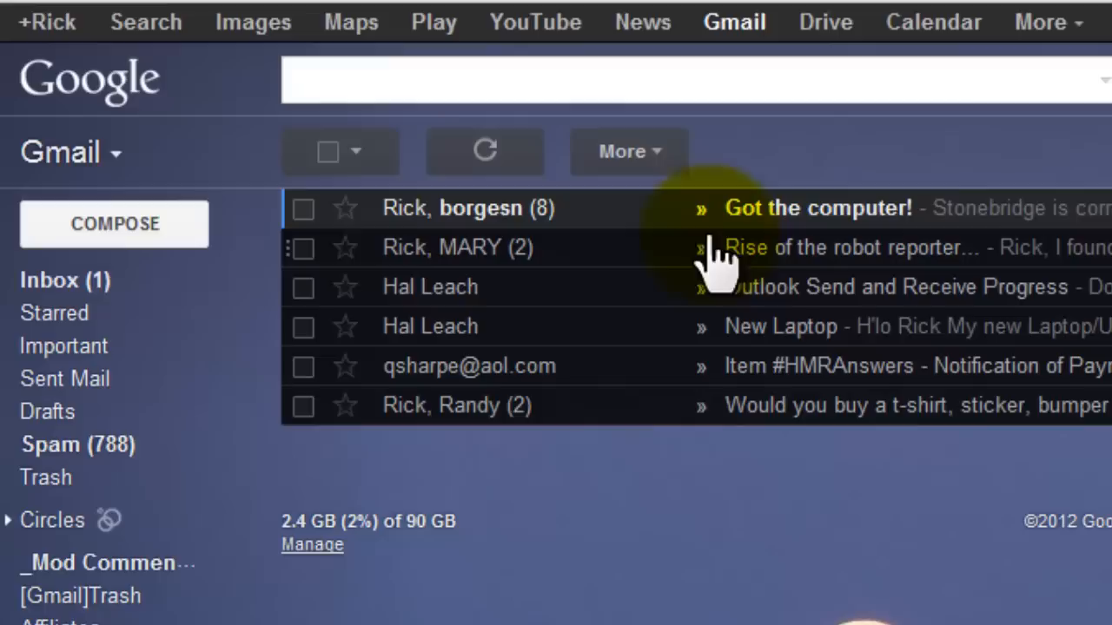
mouse_move(564, 223)
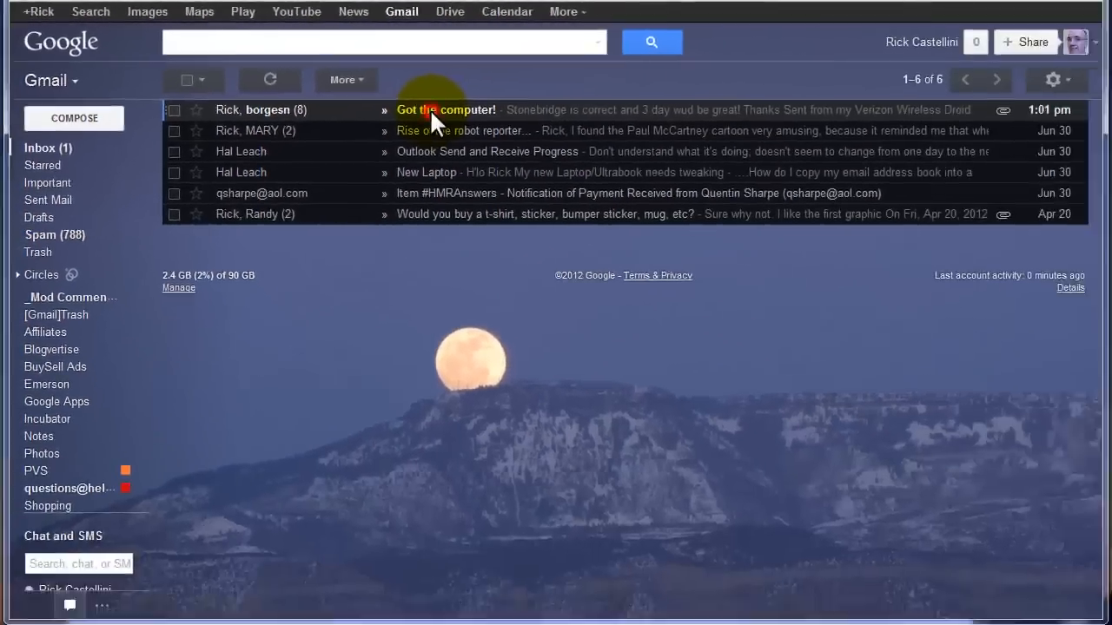
left_click(445, 109)
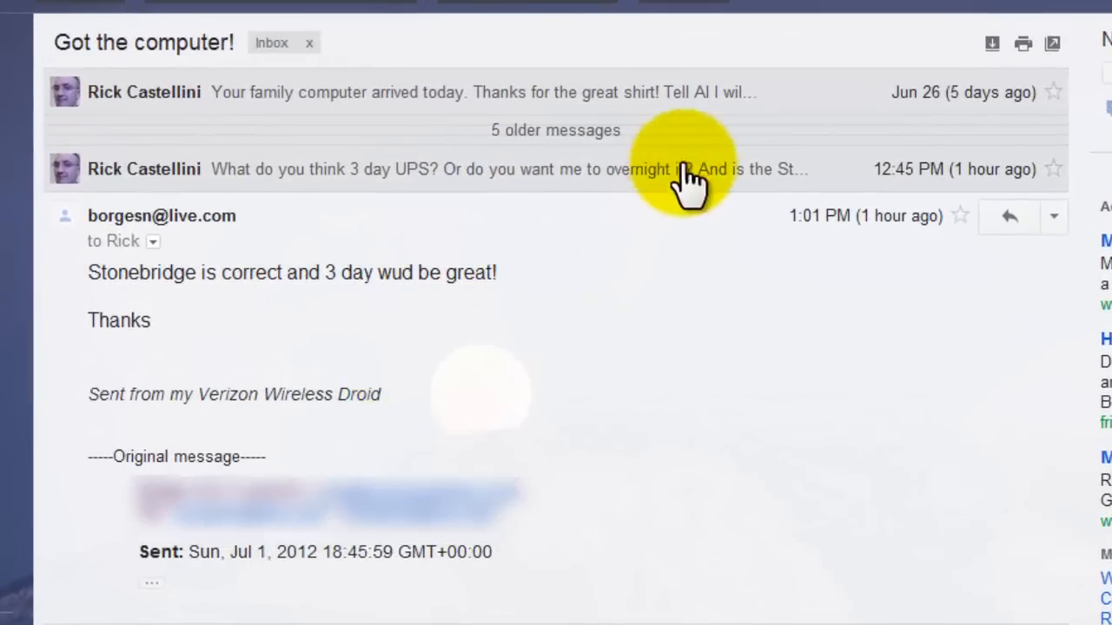
mouse_move(691, 208)
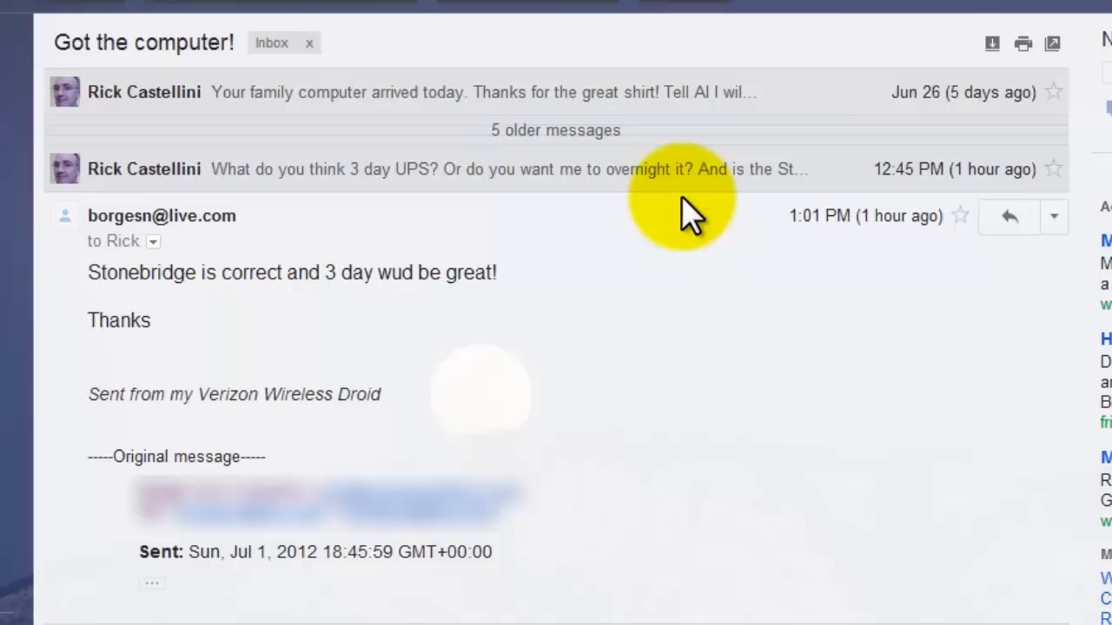
mouse_move(743, 131)
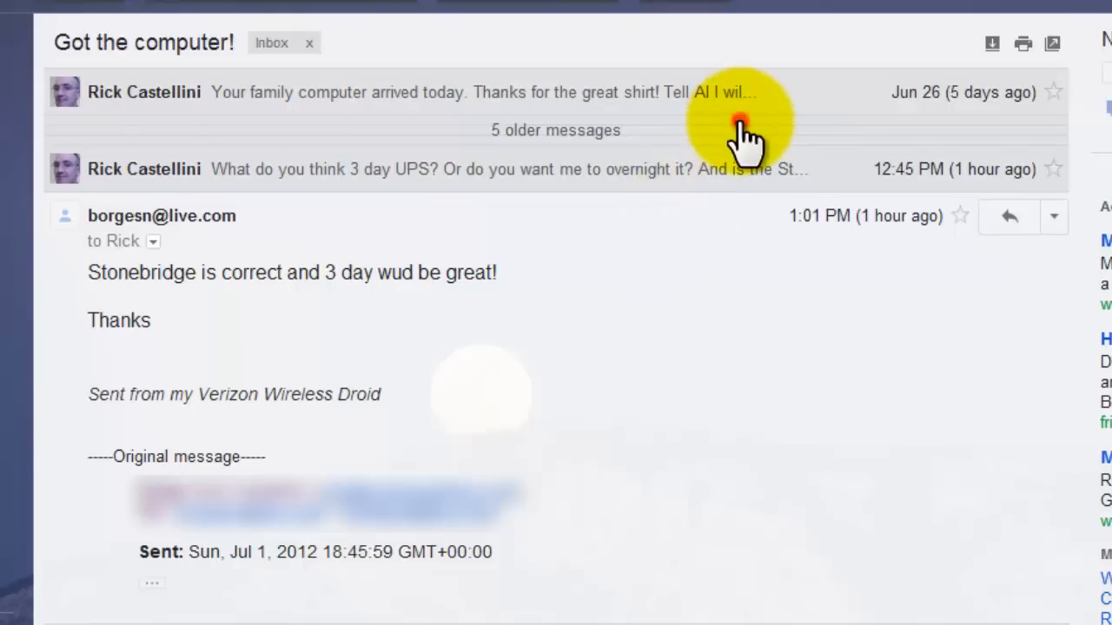
left_click(555, 131)
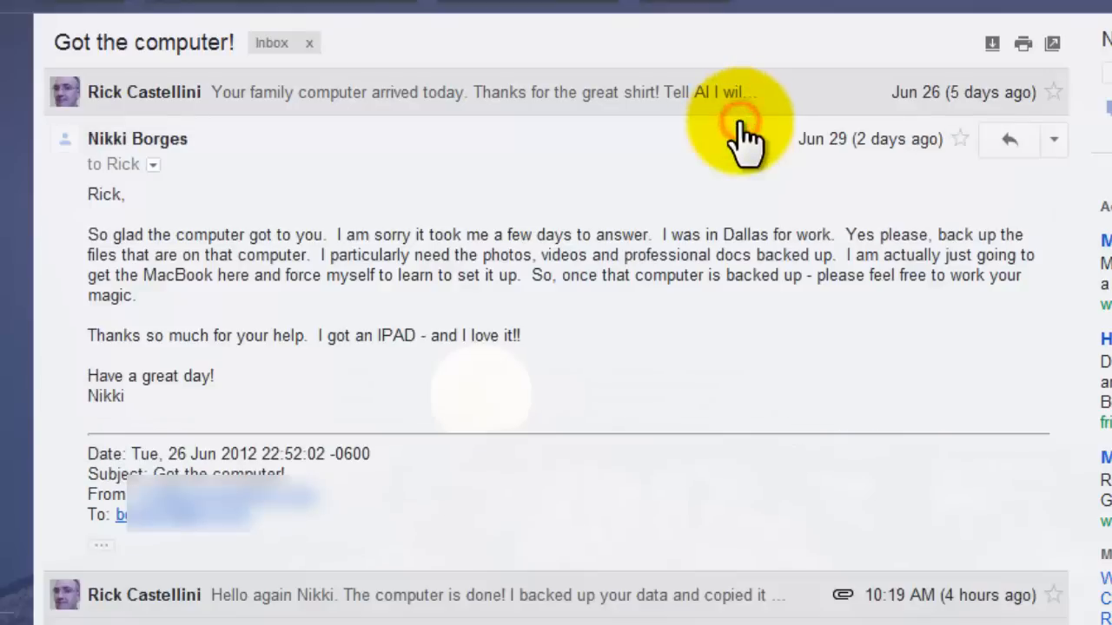
mouse_move(476, 286)
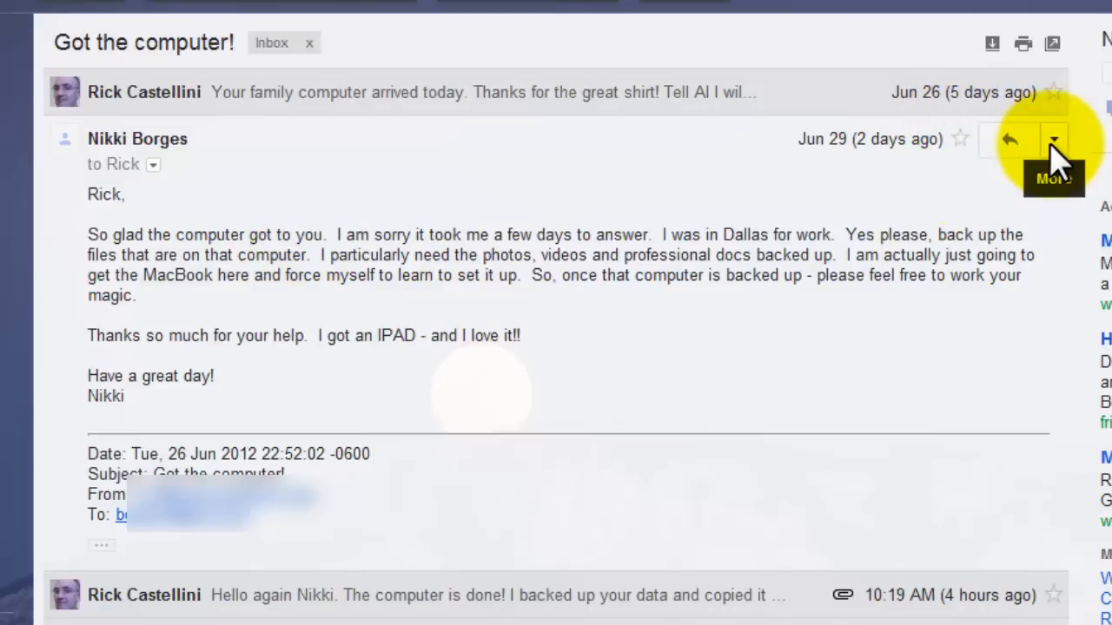
- Forward only the Jun 29 message, giving a 'Fwd: Got the computer!' draft with empty recipients
left_click(1053, 139)
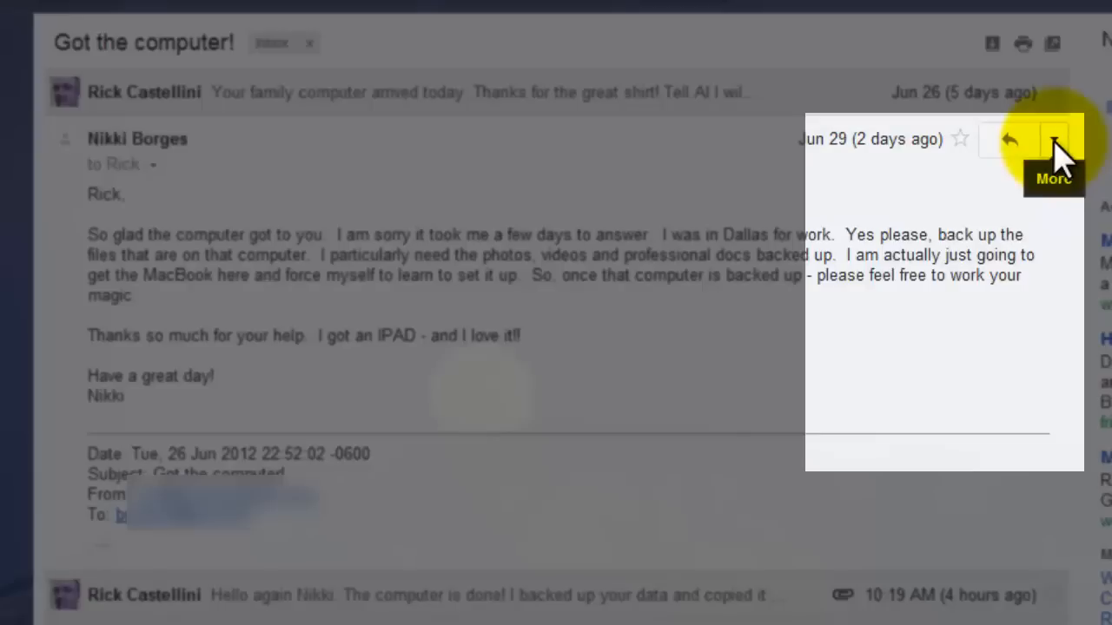
left_click(1053, 139)
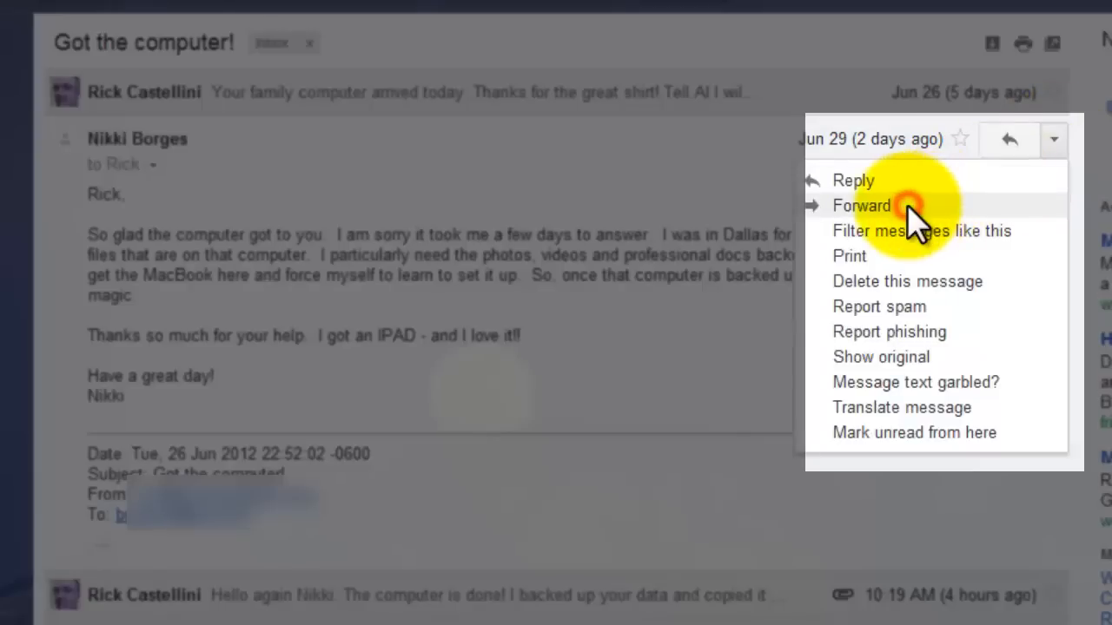
left_click(860, 205)
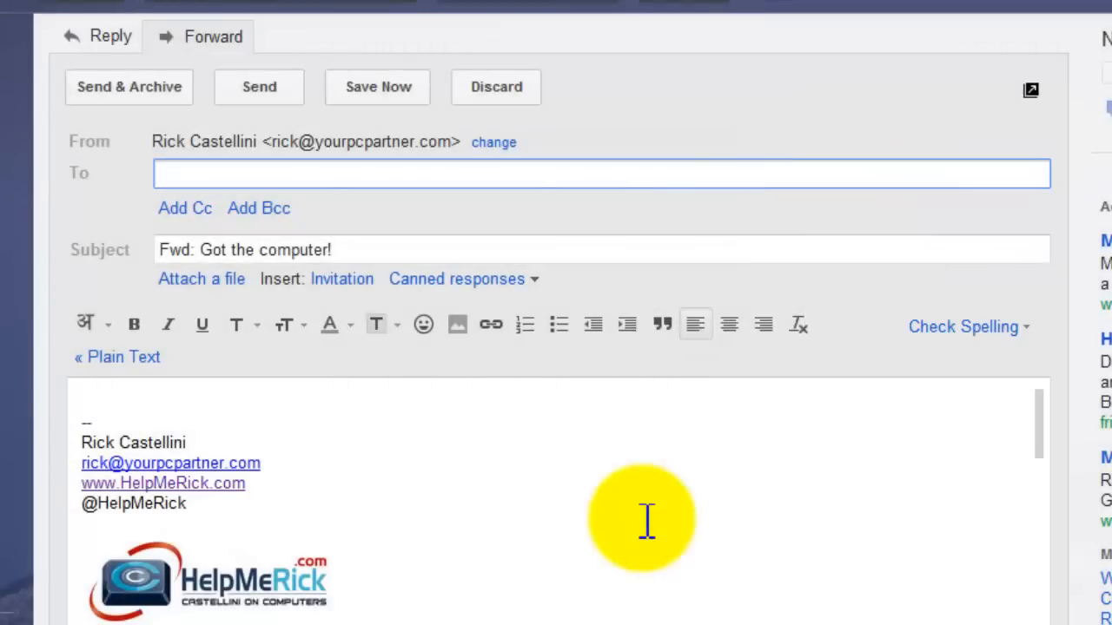
scroll("down", 3)
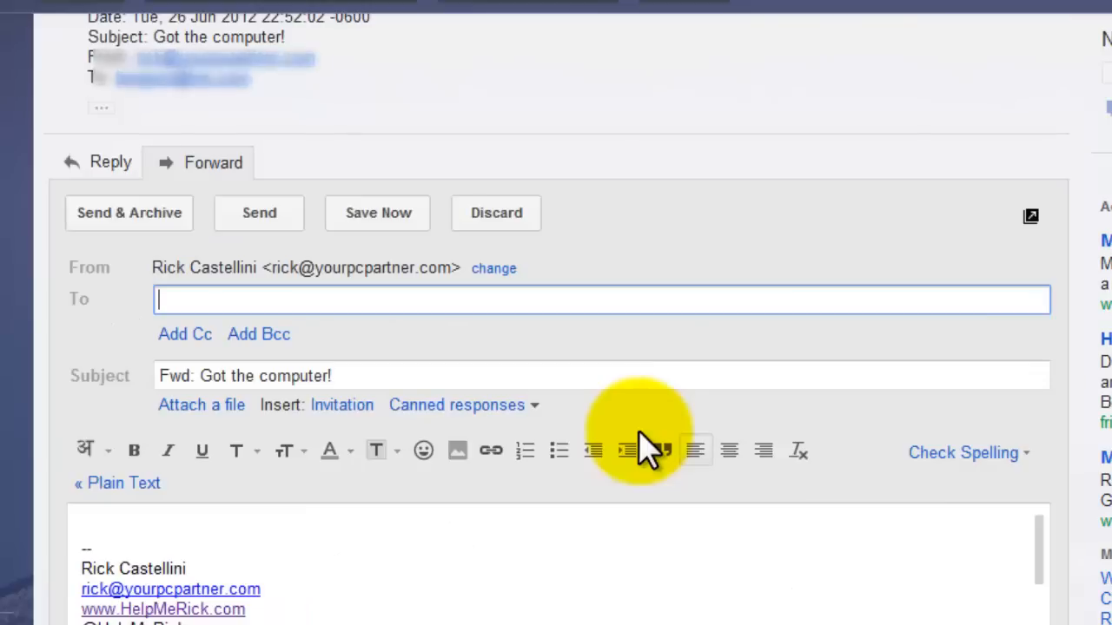
mouse_move(903, 131)
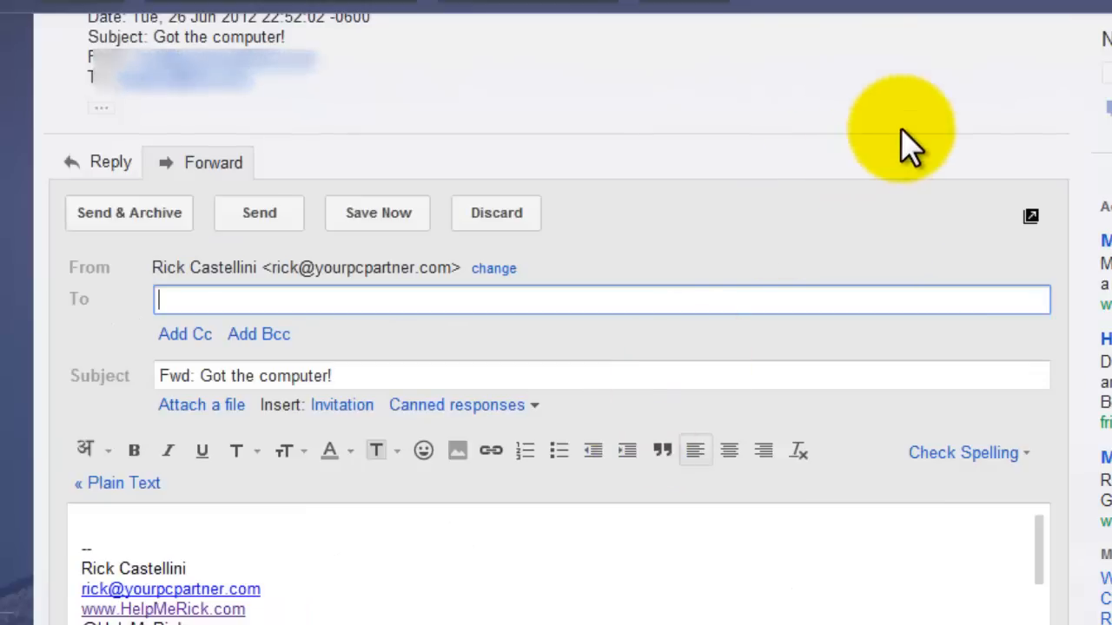
mouse_move(259, 212)
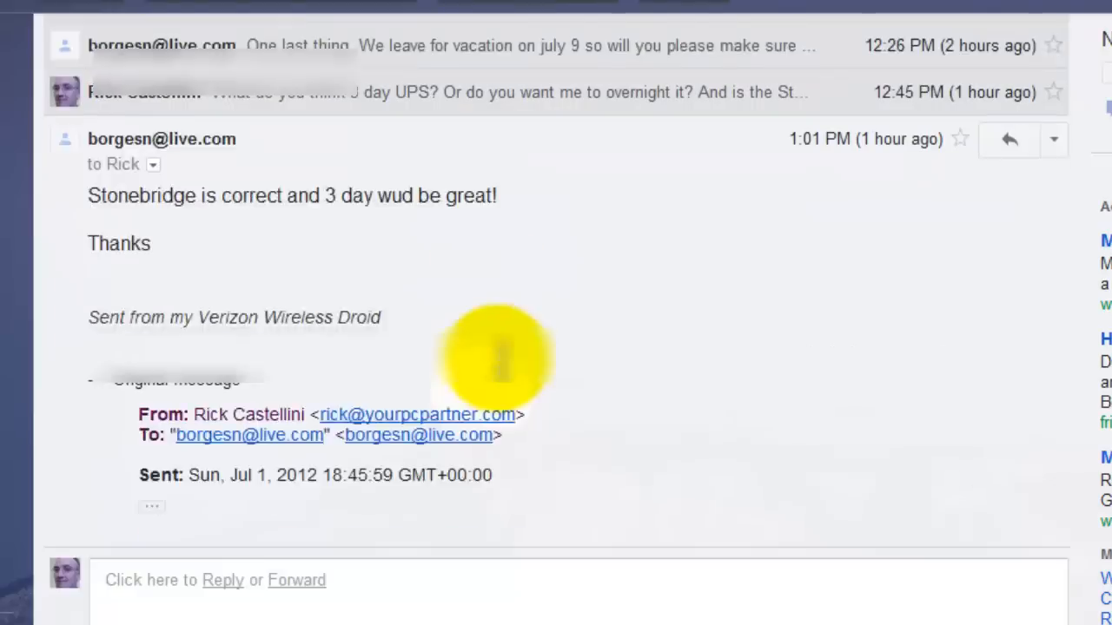
left_click(295, 581)
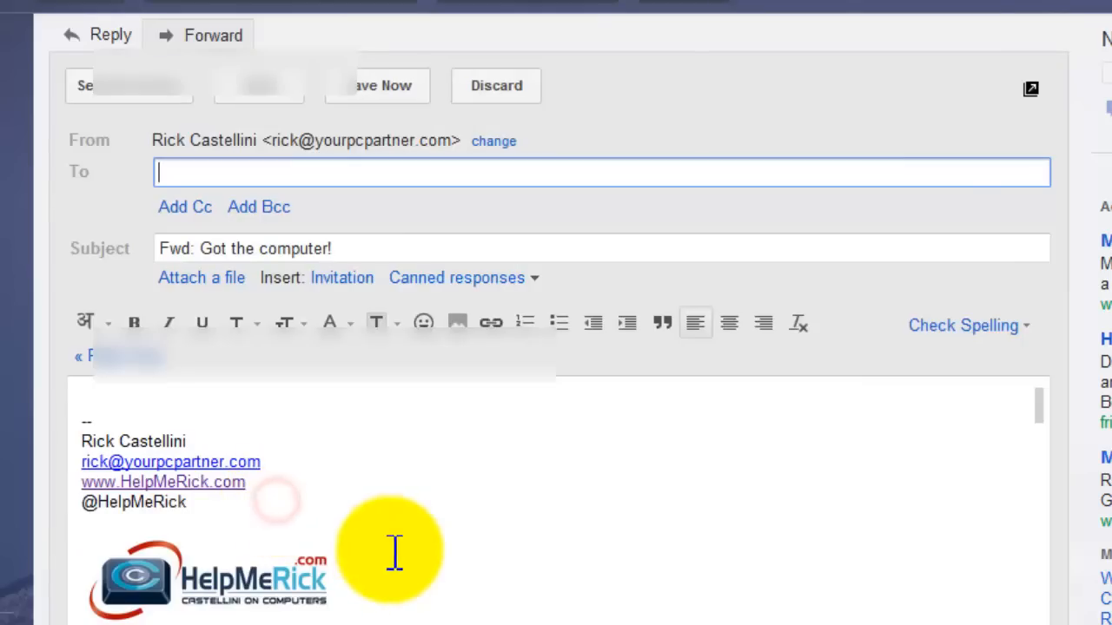
scroll("down", 3)
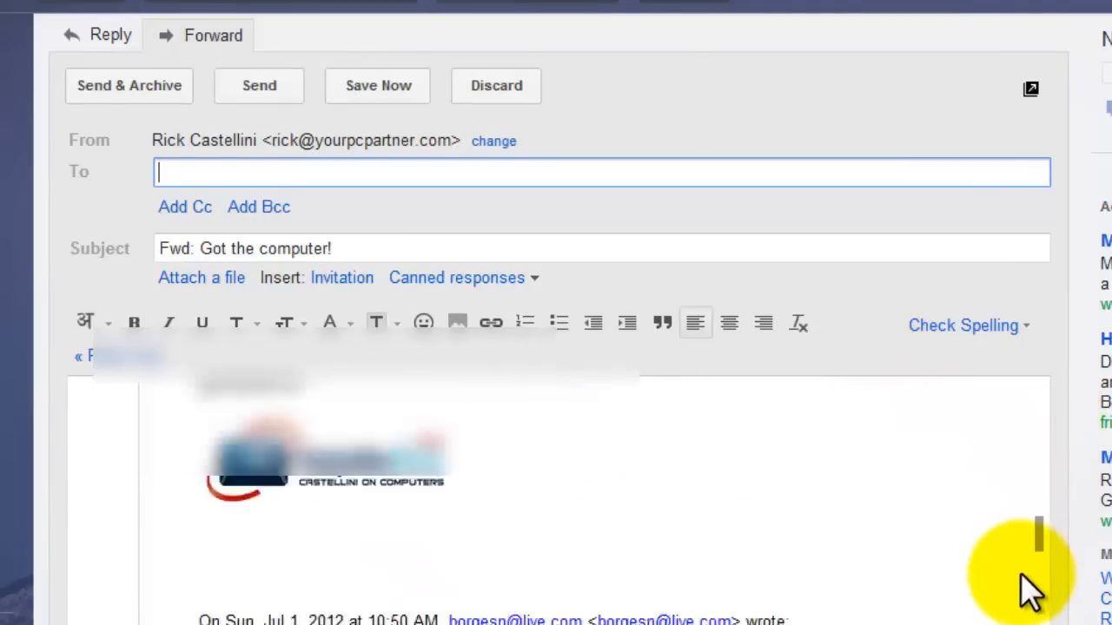